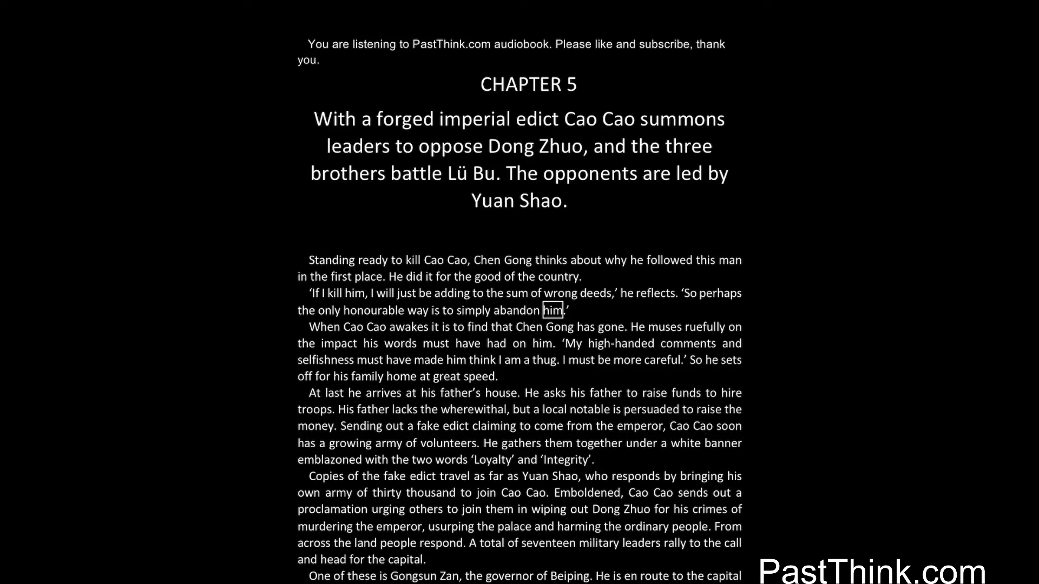
left_click(446, 324)
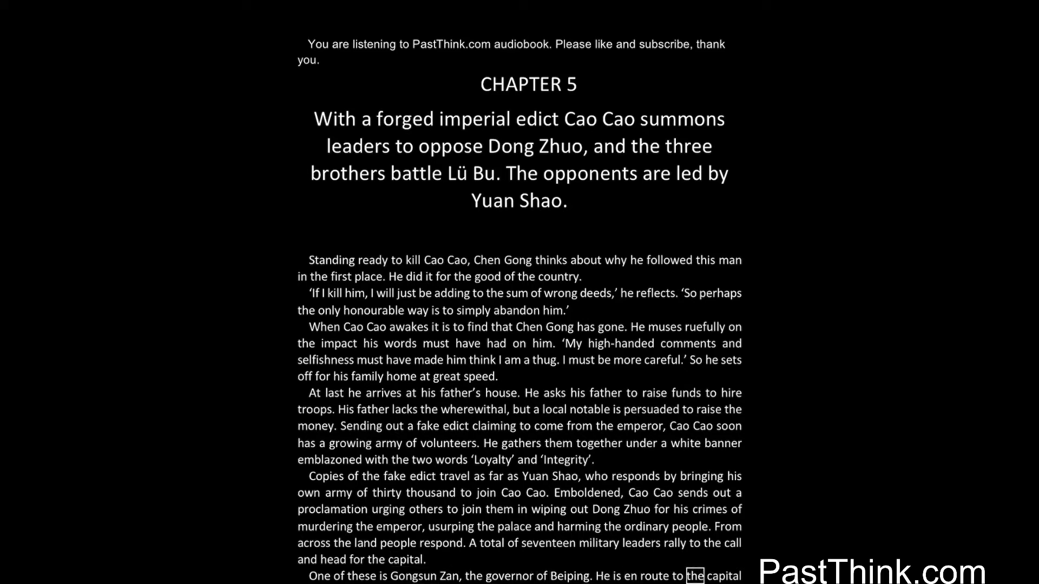
scroll("down", 3)
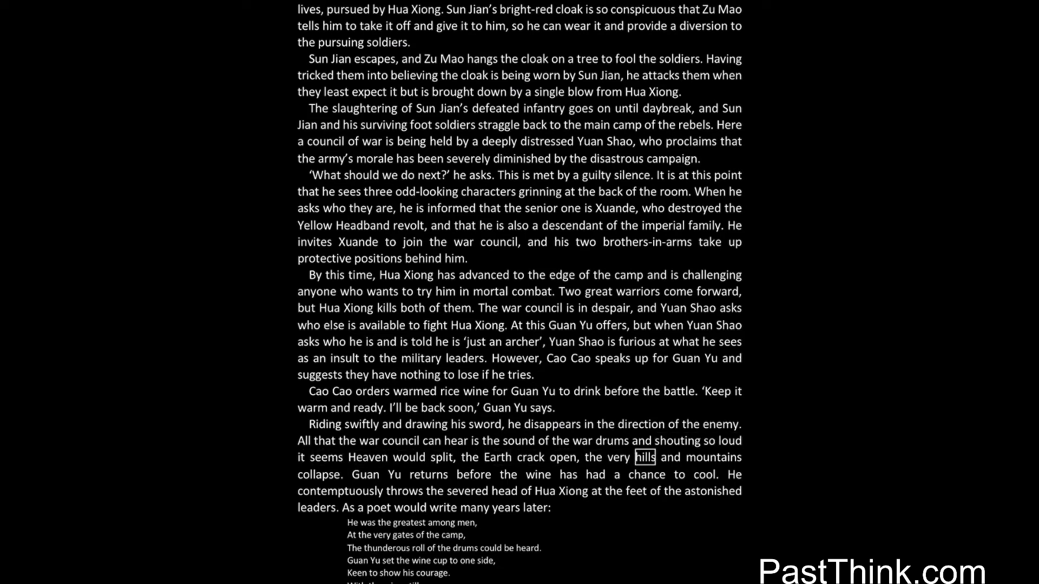
scroll("down", 3)
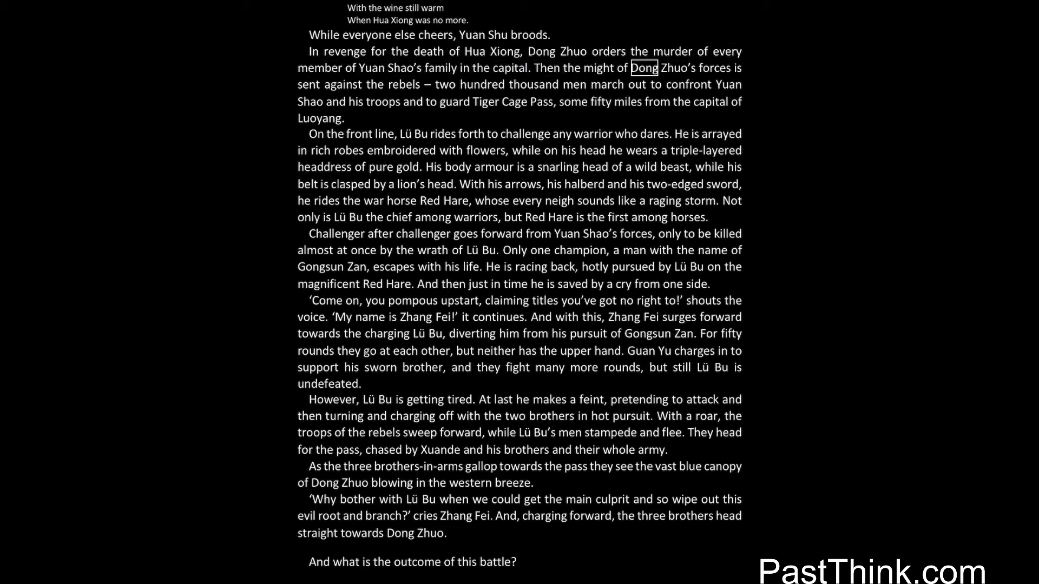
left_click(320, 151)
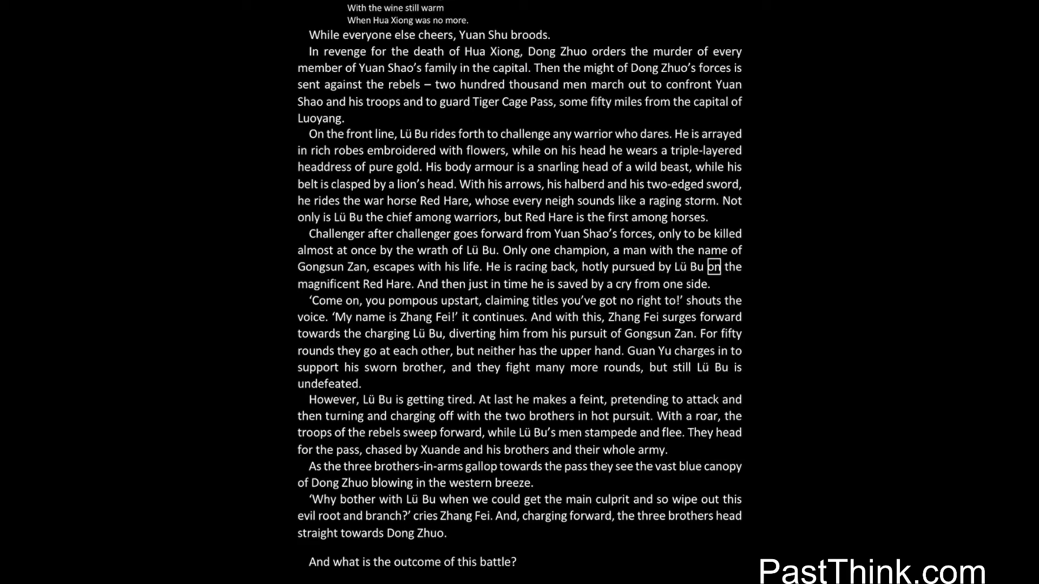
double_click(326, 334)
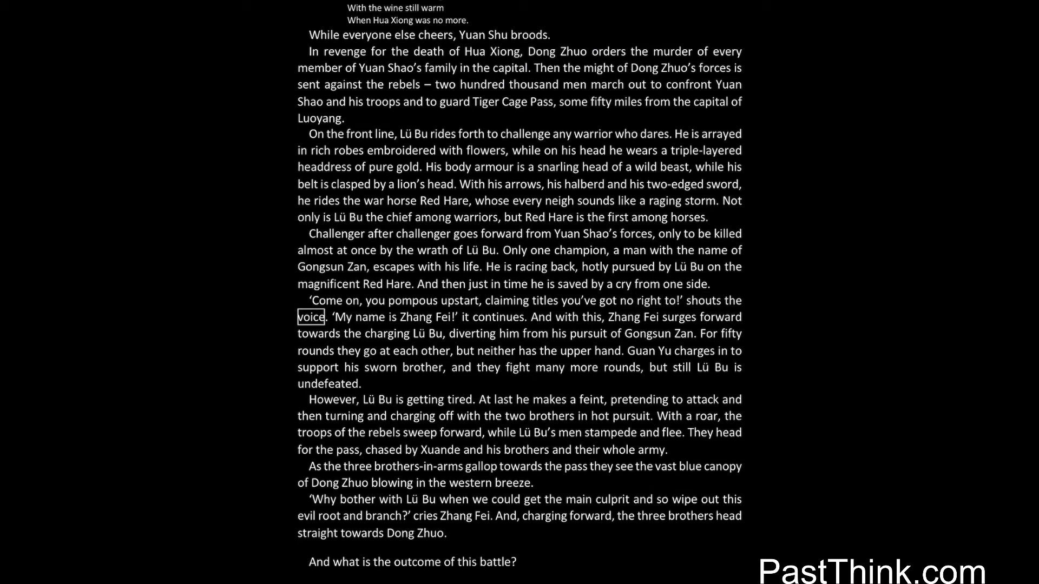